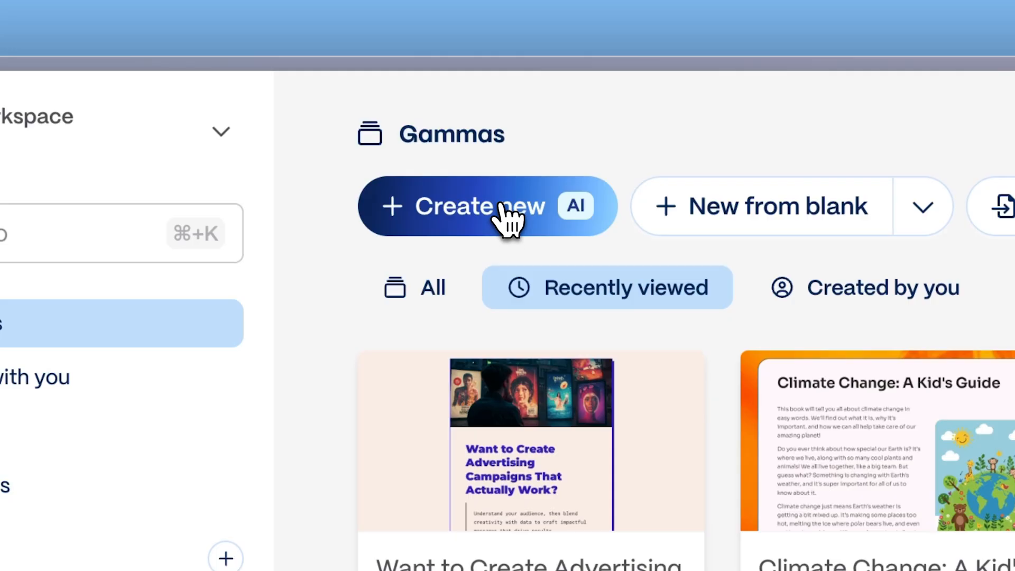
- Start a new AI gamma using the Generate (one-line prompt) option
{"action": "left_click", "coordinate": [486, 206]}
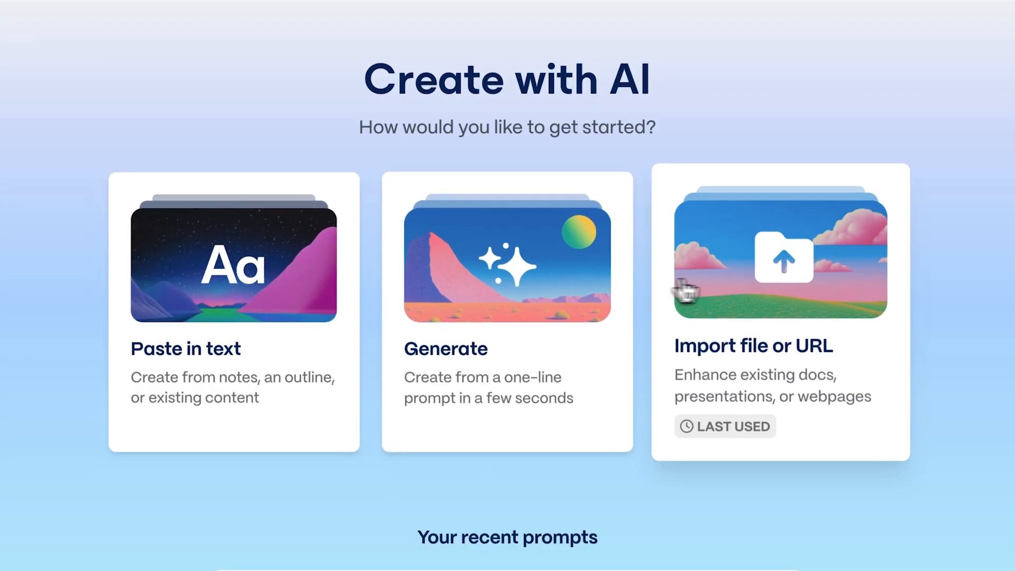
{"action": "mouse_move", "coordinate": [797, 296]}
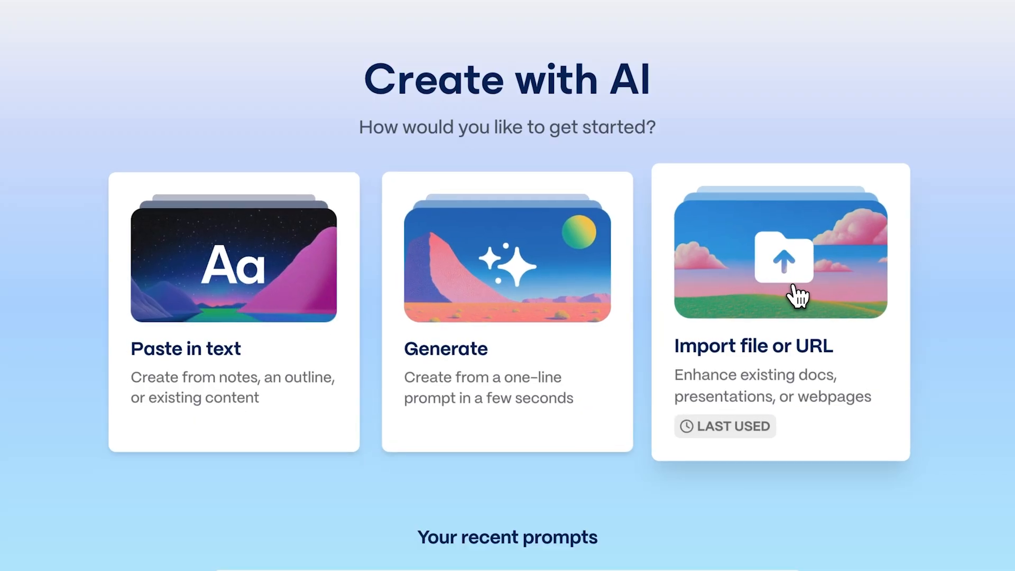
{"action": "left_click", "coordinate": [507, 311]}
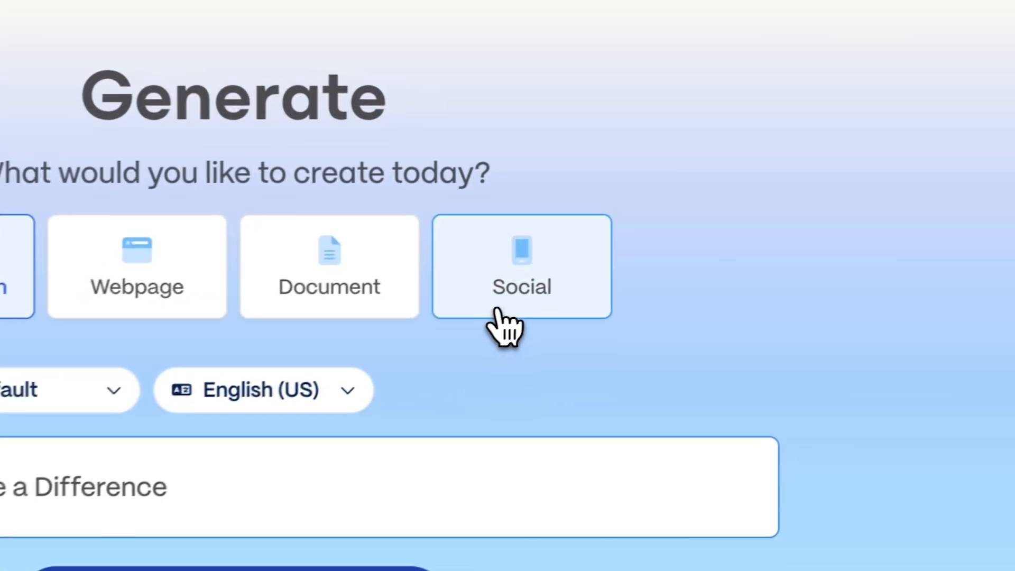
- Choose Social format with Portrait 4:5 cards and generate the 10-card outline
{"action": "left_click", "coordinate": [522, 265]}
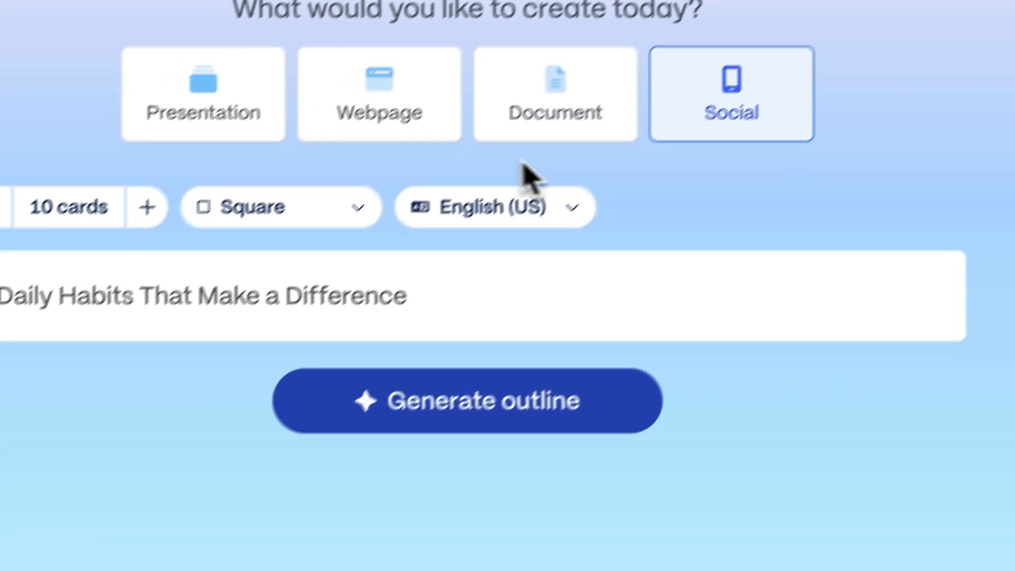
{"action": "left_click", "coordinate": [278, 207]}
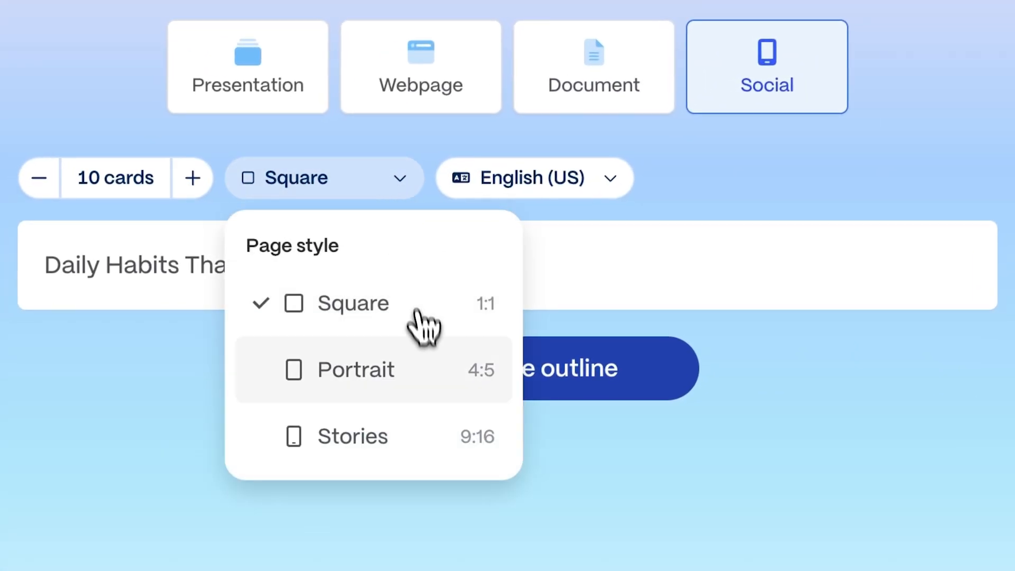
{"action": "left_click", "coordinate": [356, 369]}
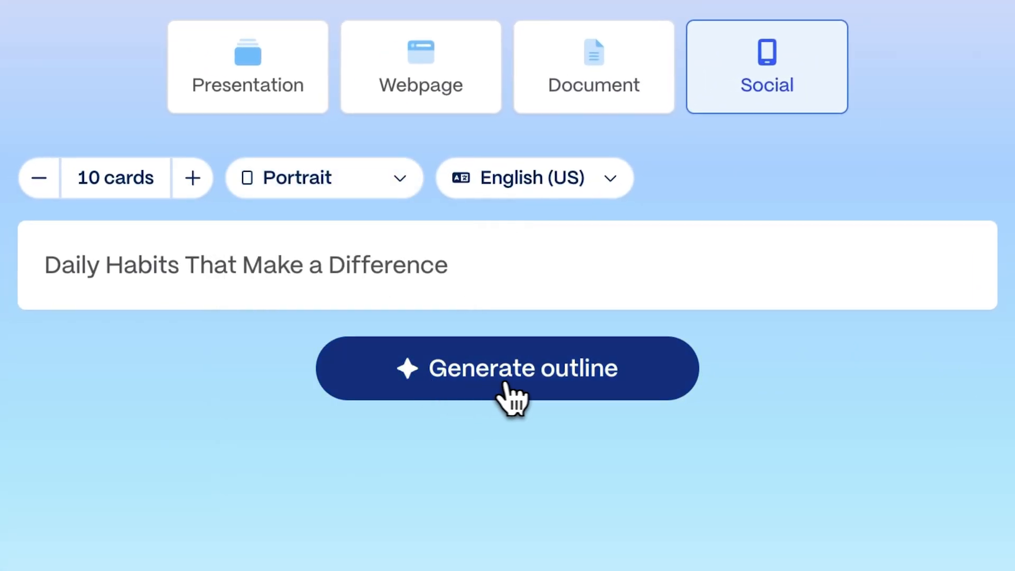
{"action": "left_click", "coordinate": [507, 368]}
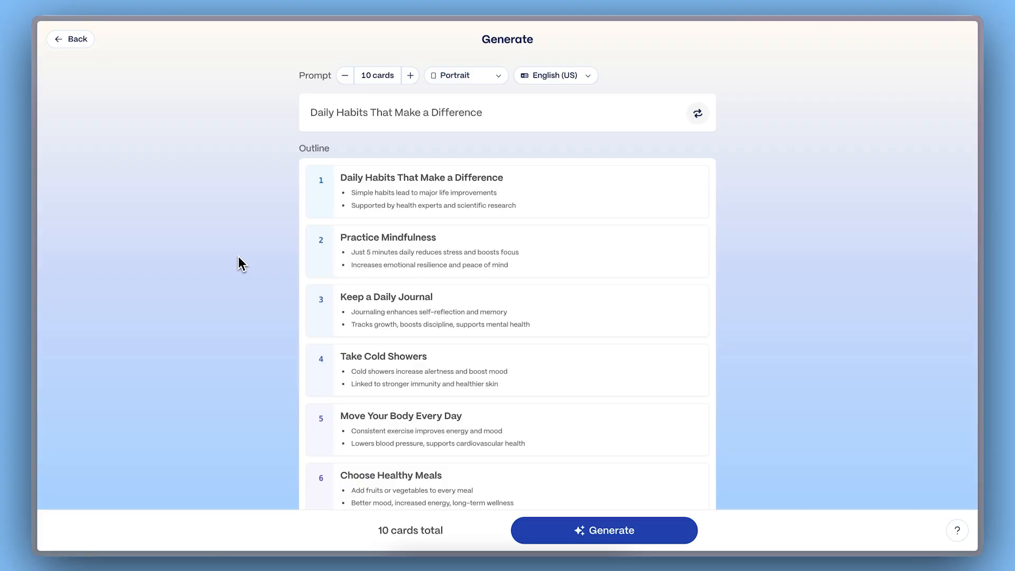
- Set the image source to AI images with Imagen 3 and the custom style prompt
{"action": "scroll", "scroll_direction": "down", "scroll_amount": 3}
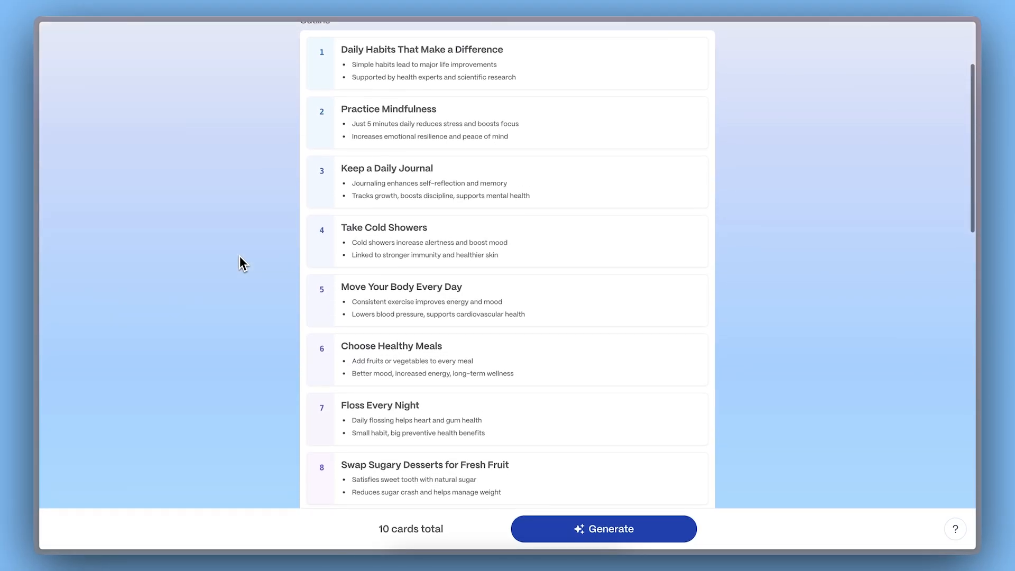
{"action": "scroll", "scroll_direction": "down", "scroll_amount": 3}
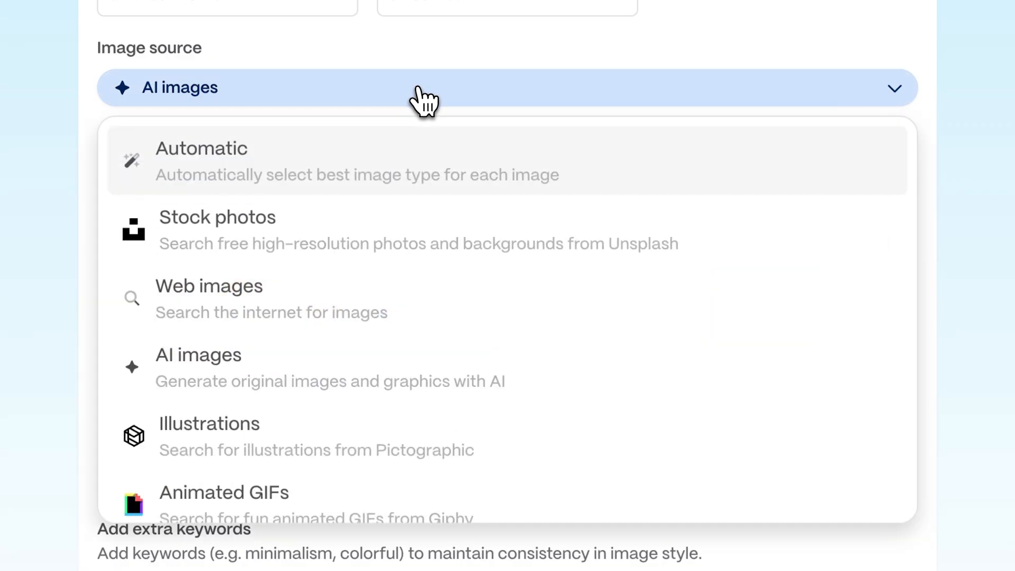
{"action": "mouse_move", "coordinate": [512, 211]}
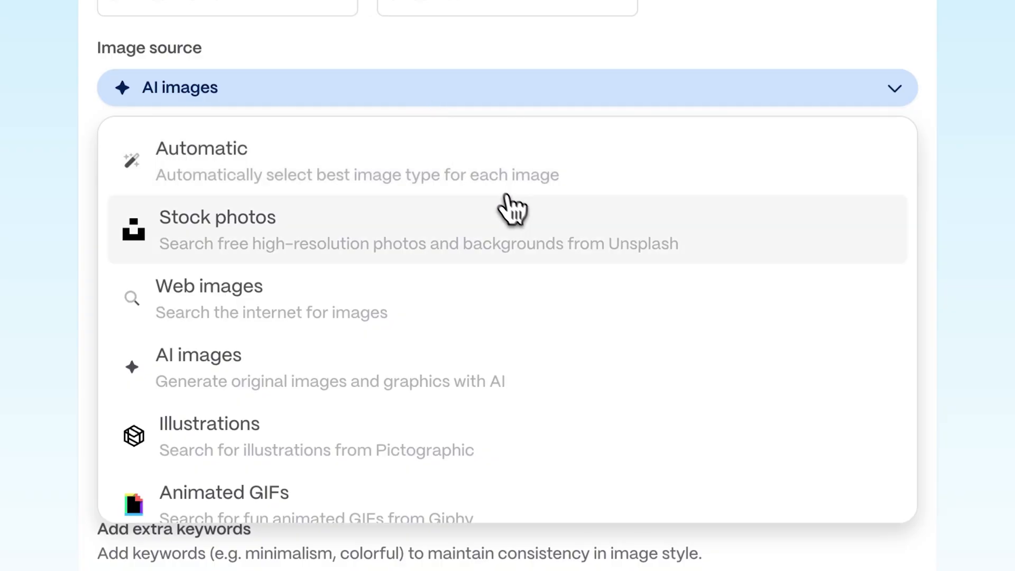
{"action": "mouse_move", "coordinate": [535, 307]}
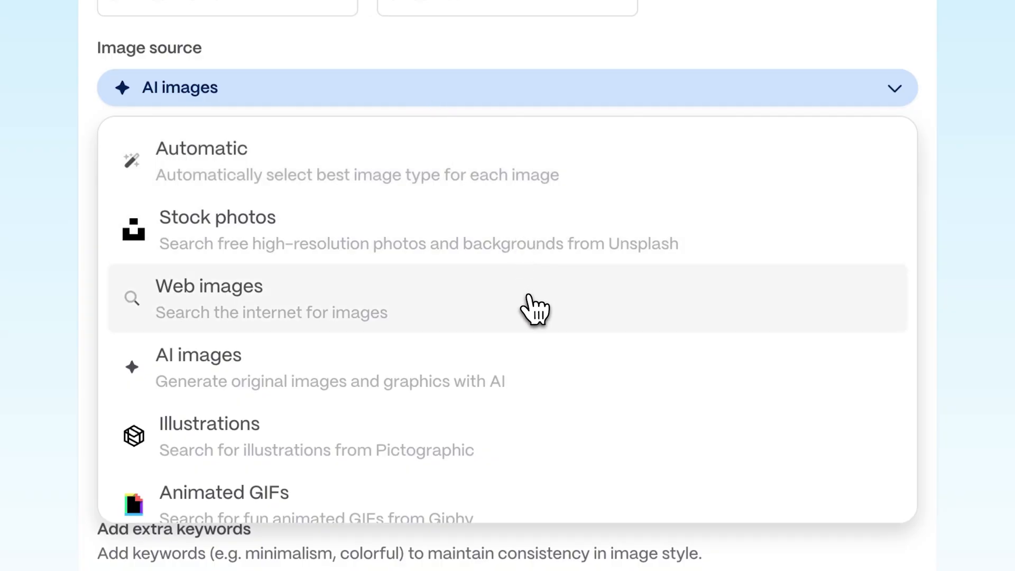
{"action": "mouse_move", "coordinate": [518, 370]}
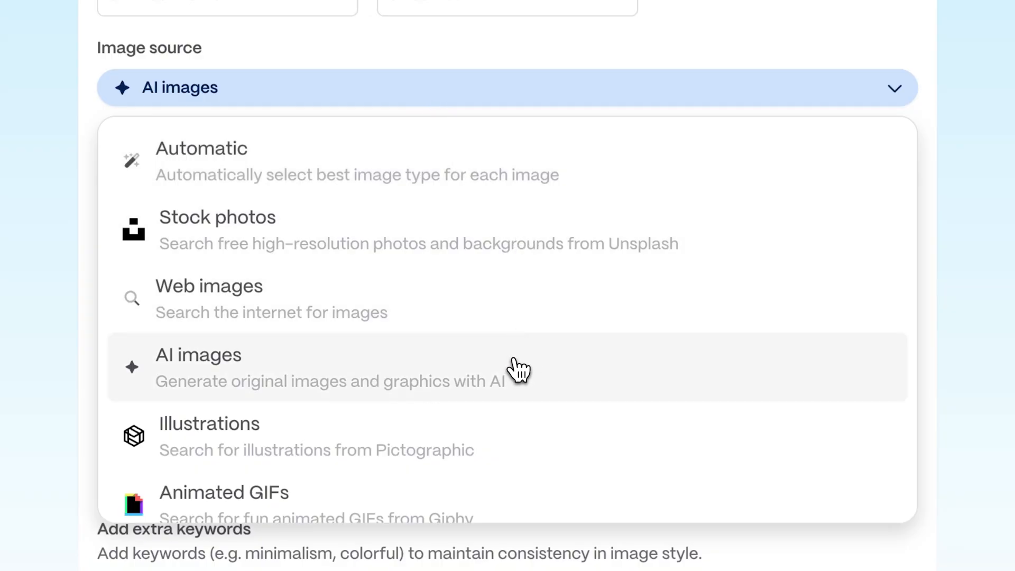
{"action": "left_click", "coordinate": [199, 355]}
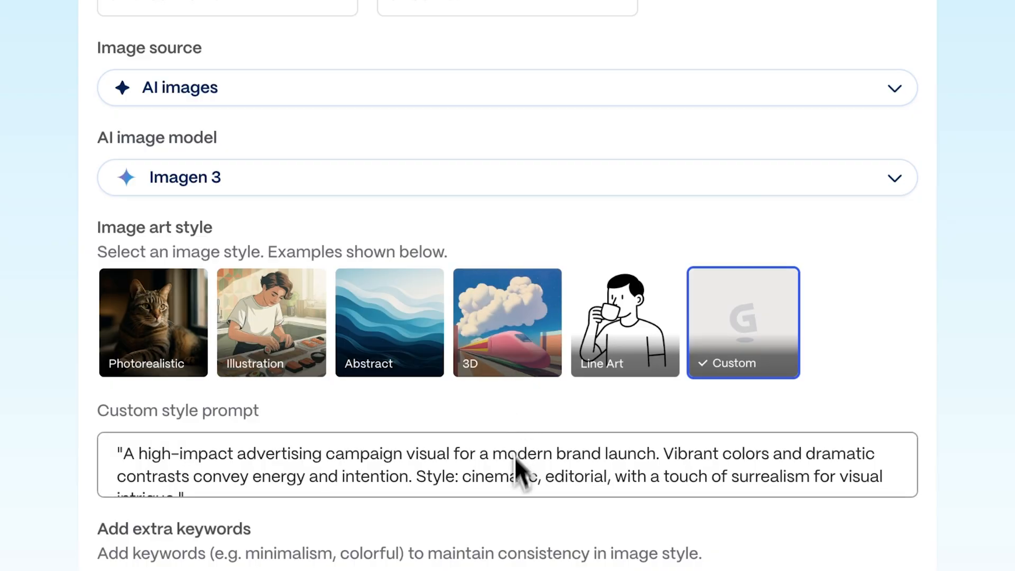
{"action": "scroll", "scroll_direction": "down", "scroll_amount": 3}
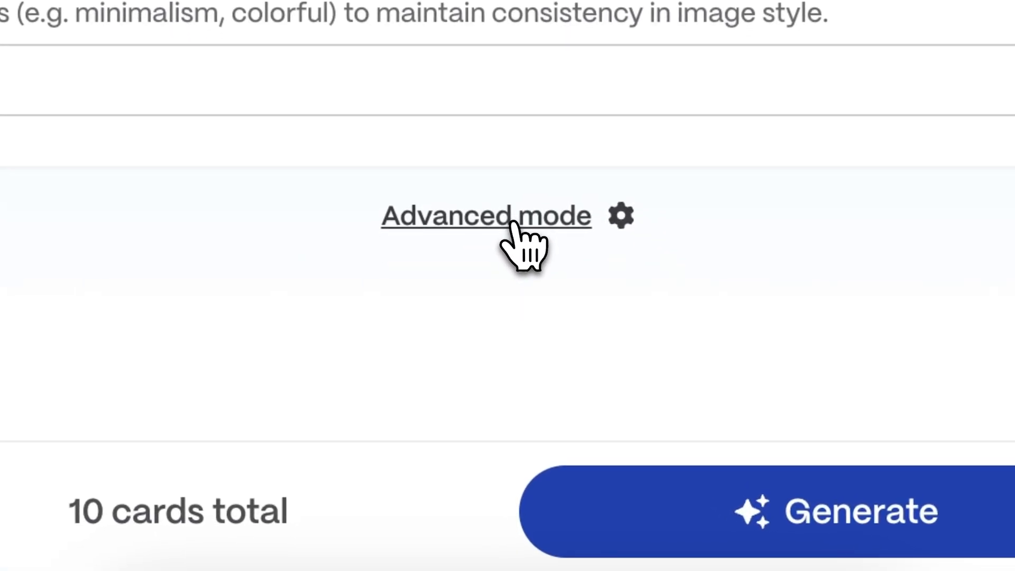
- Switch to the advanced editor's per-card content mode and scroll to the Visuals theme options
{"action": "left_click", "coordinate": [485, 216]}
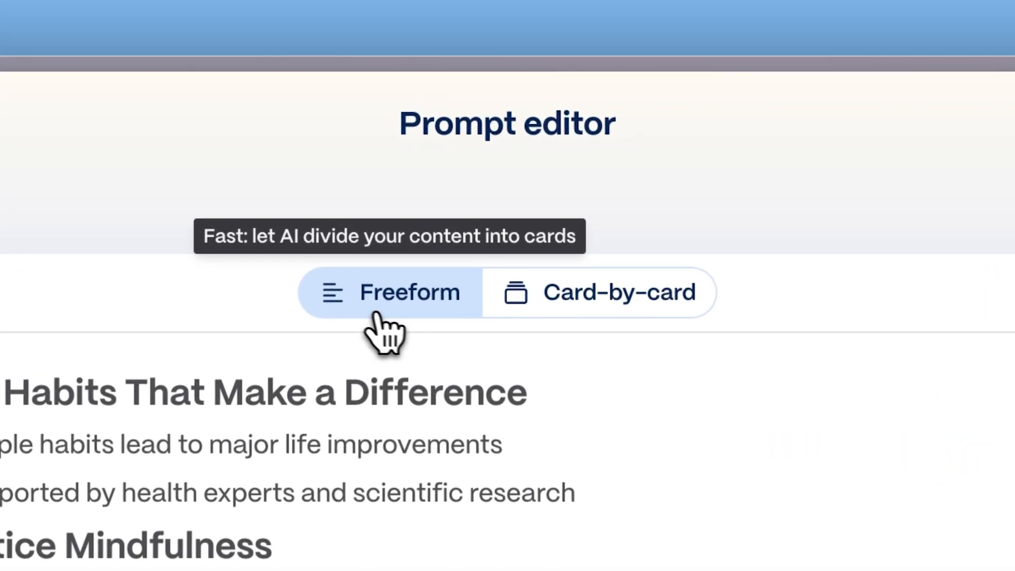
{"action": "mouse_move", "coordinate": [424, 333]}
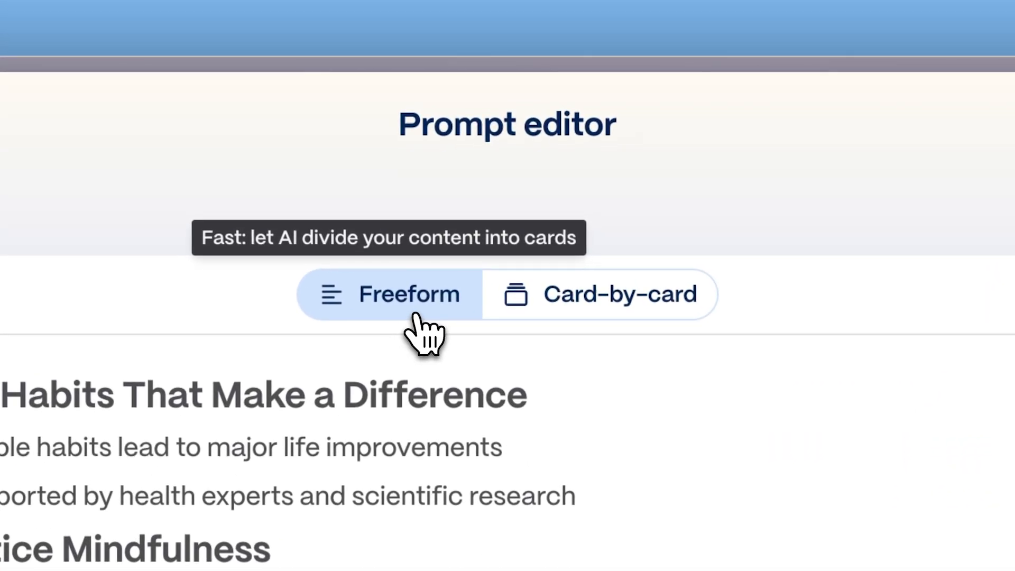
{"action": "mouse_move", "coordinate": [621, 318]}
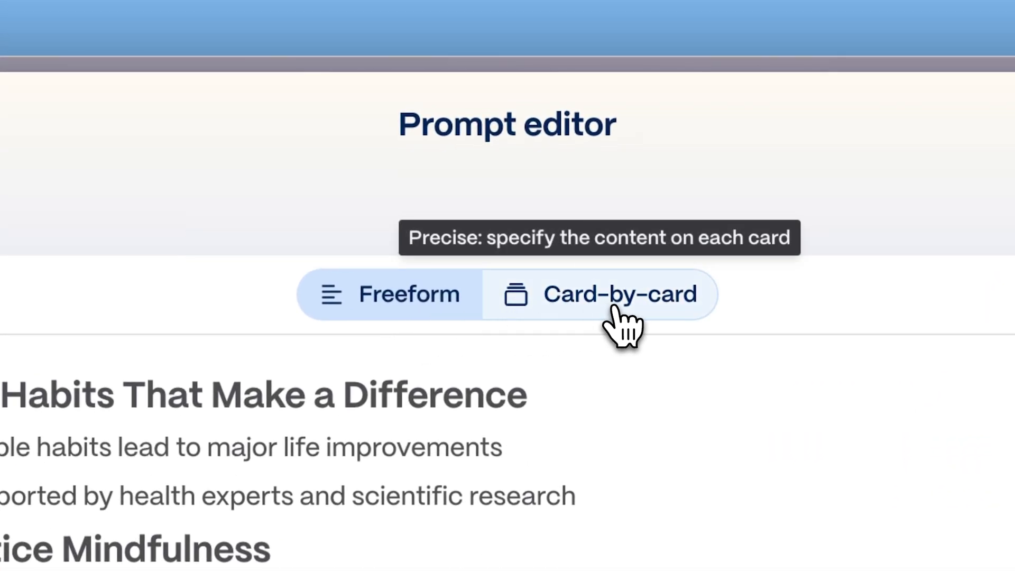
{"action": "left_click", "coordinate": [621, 294]}
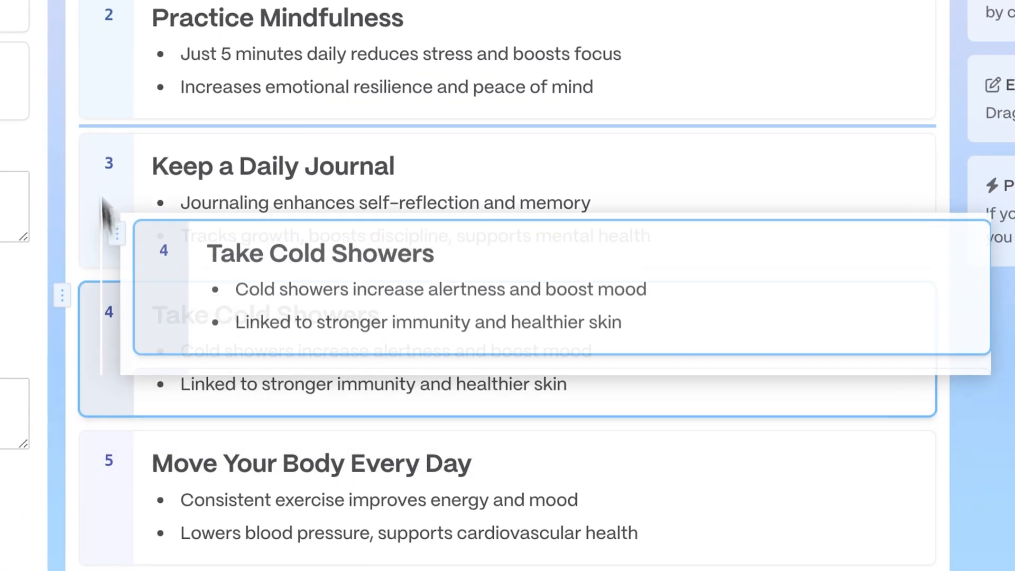
{"action": "type", "text": "C"}
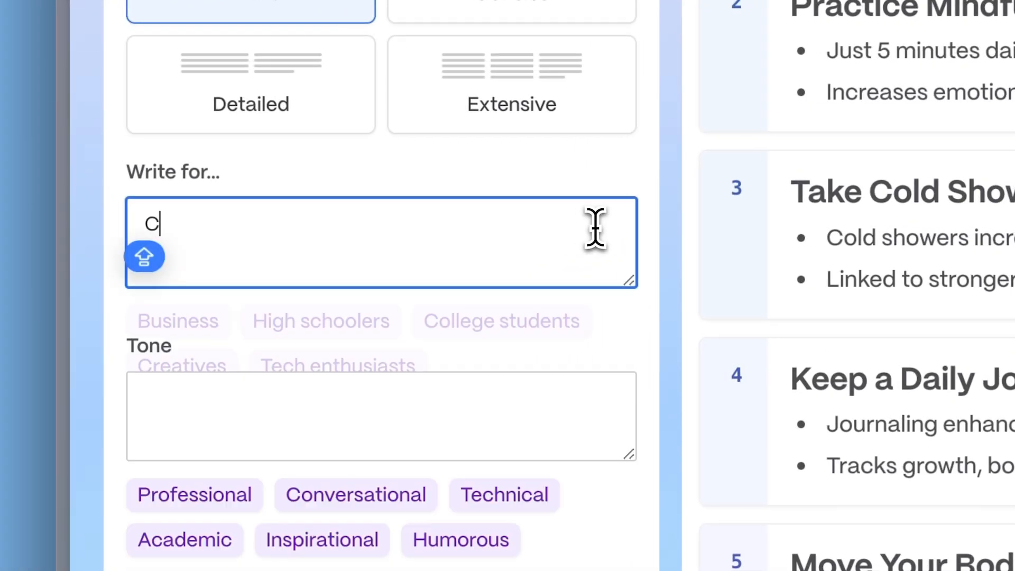
{"action": "scroll", "scroll_direction": "down", "scroll_amount": 3}
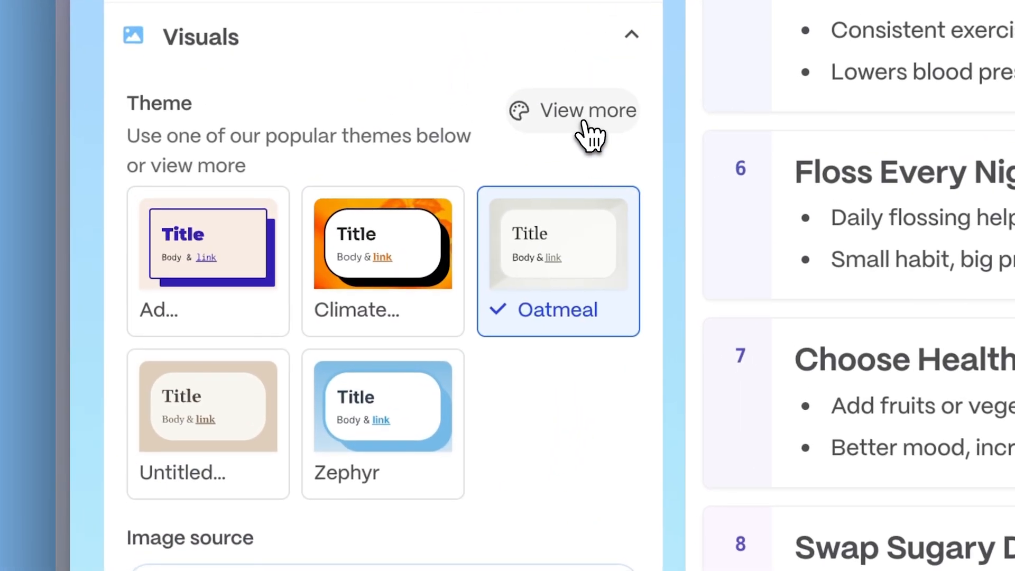
- Select the custom Daily Habits theme from the full theme collection
{"action": "left_click", "coordinate": [573, 110]}
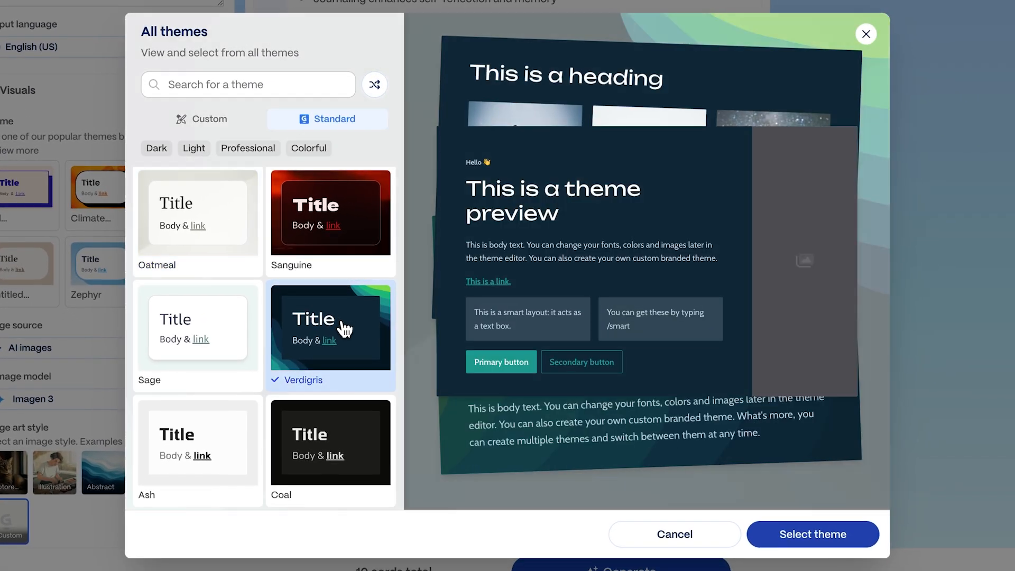
{"action": "left_click", "coordinate": [198, 443]}
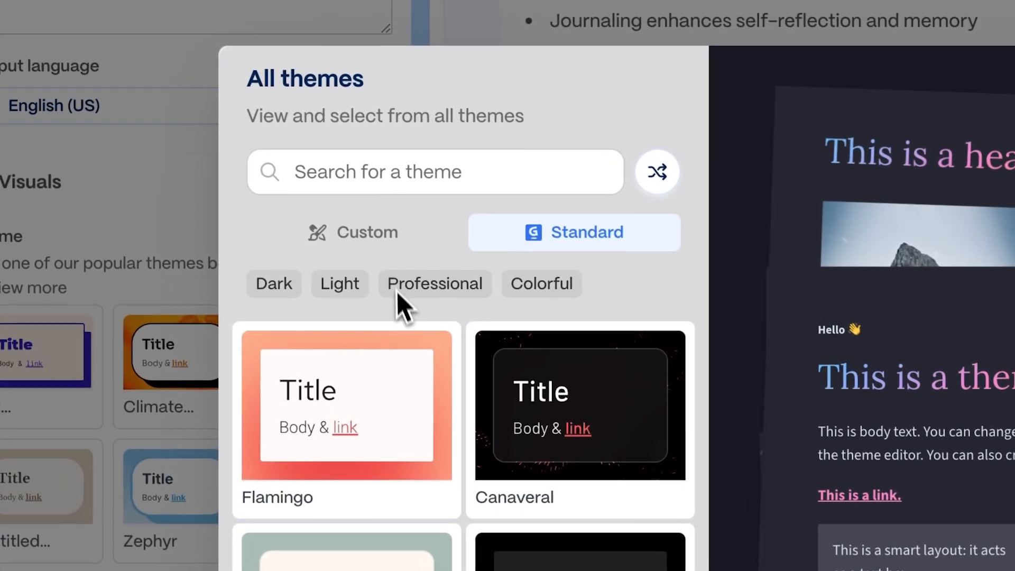
{"action": "left_click", "coordinate": [354, 233]}
{"action": "type", "text": "Daily"}
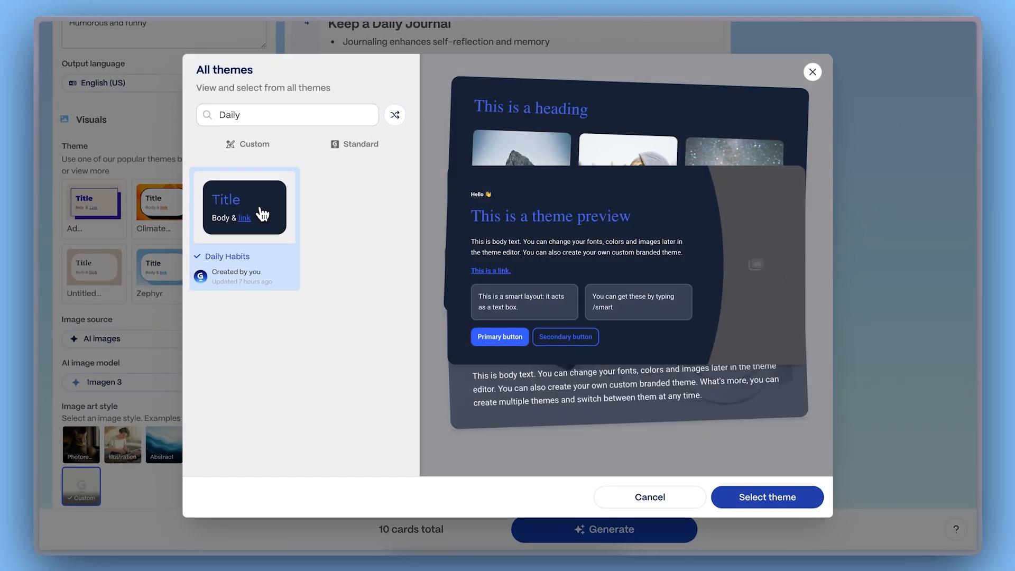
{"action": "left_click", "coordinate": [766, 497]}
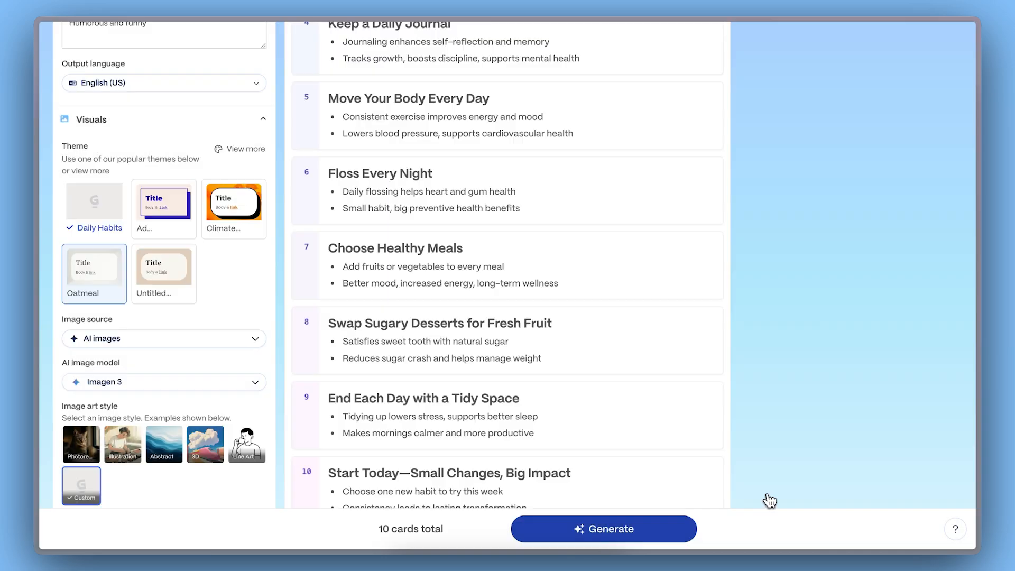
- Generate the cards and review them along with the layout blocks panel
{"action": "left_click", "coordinate": [603, 529]}
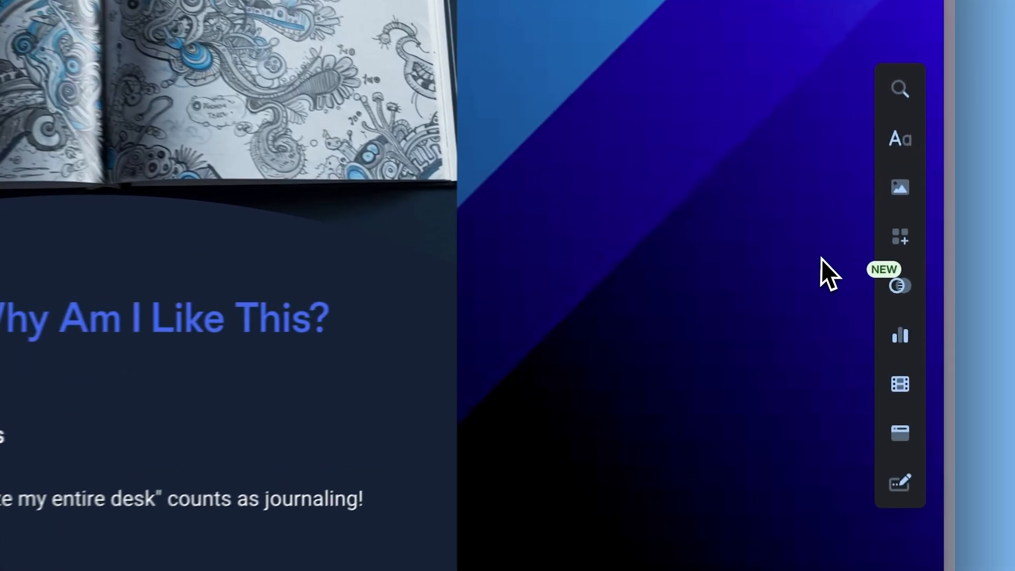
{"action": "left_click", "coordinate": [899, 235]}
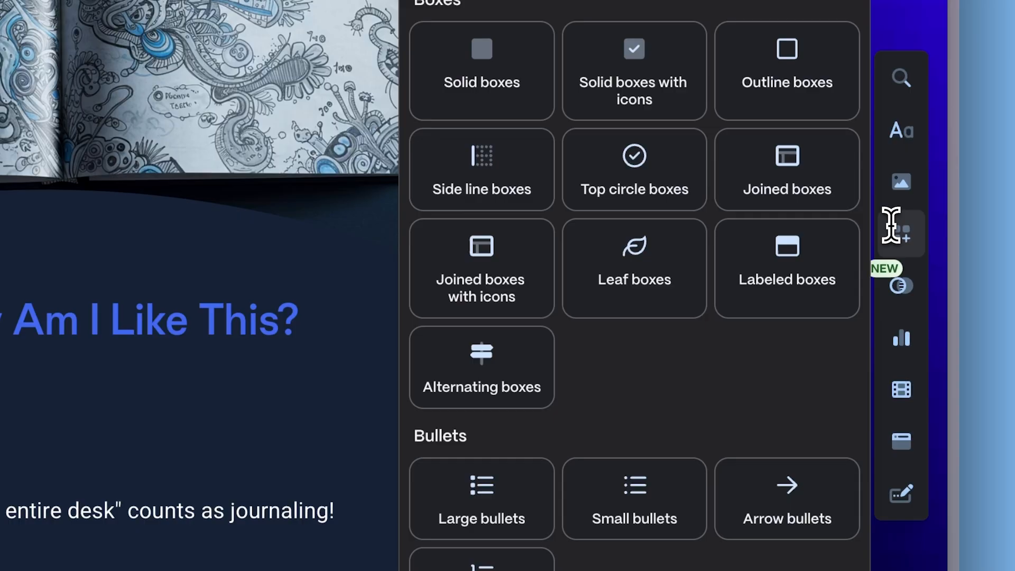
{"action": "scroll", "scroll_direction": "down", "scroll_amount": 3}
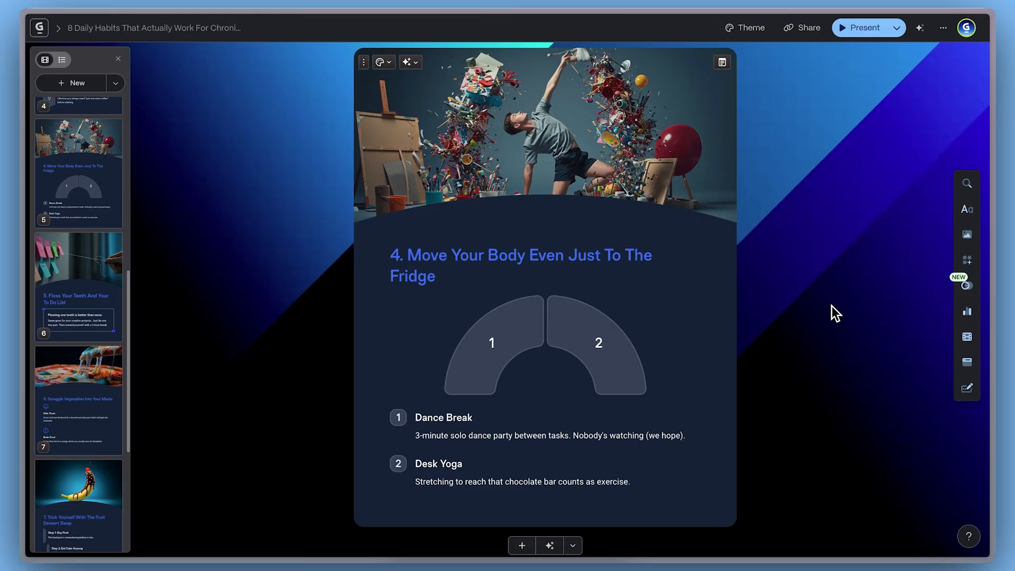
{"action": "left_click", "coordinate": [406, 61]}
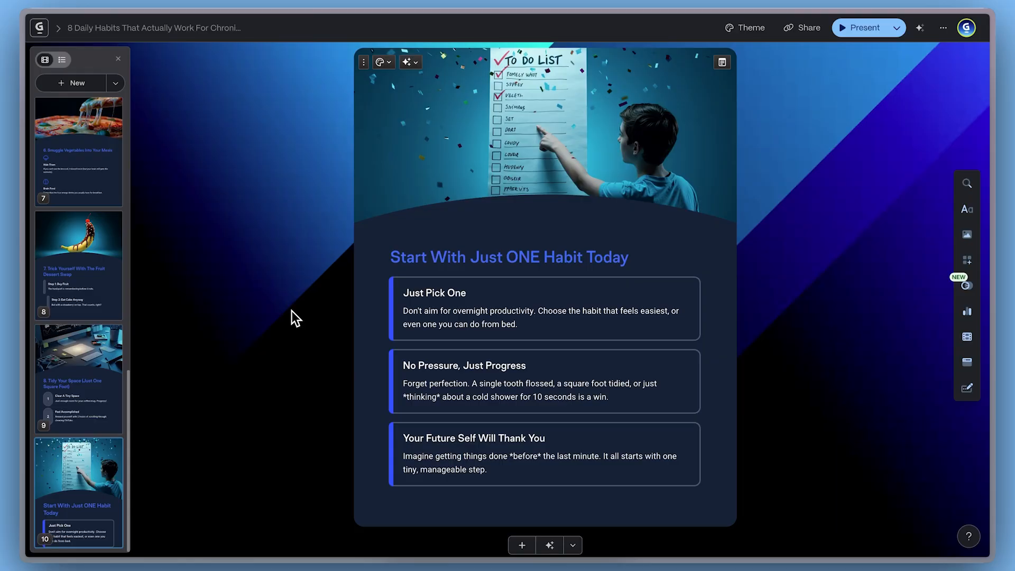
- Use Edit with AI to rewrite the opening card as '8 Foundational Daily Practices for Overcoming Chronic Procrastination'
{"action": "left_click", "coordinate": [77, 262]}
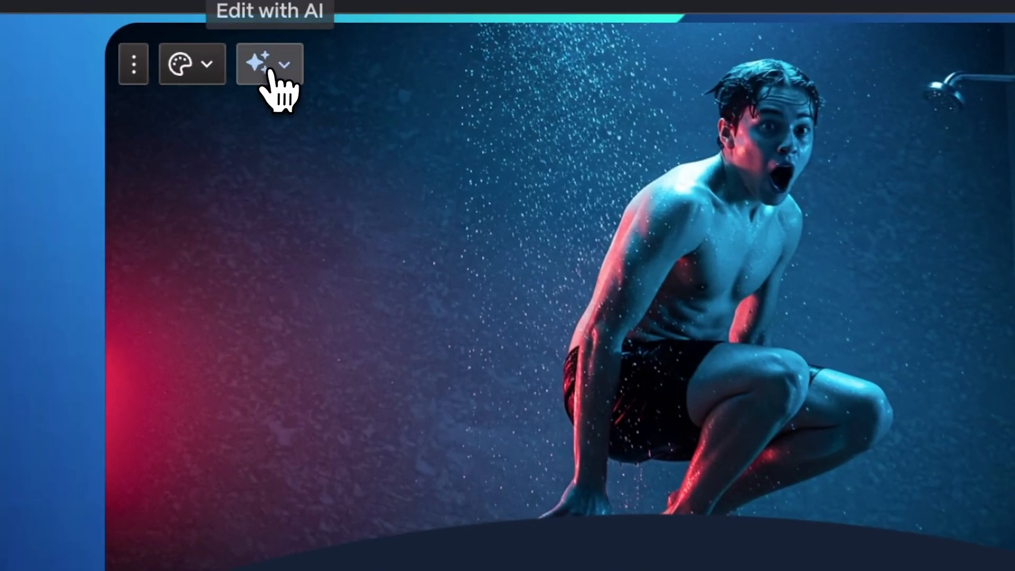
{"action": "left_click", "coordinate": [265, 64]}
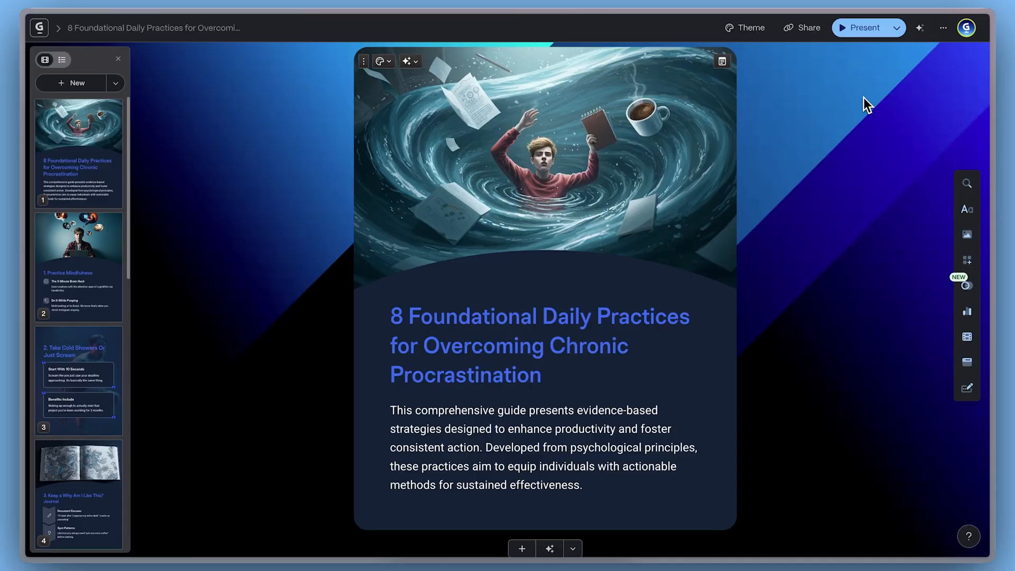
{"action": "mouse_move", "coordinate": [864, 28]}
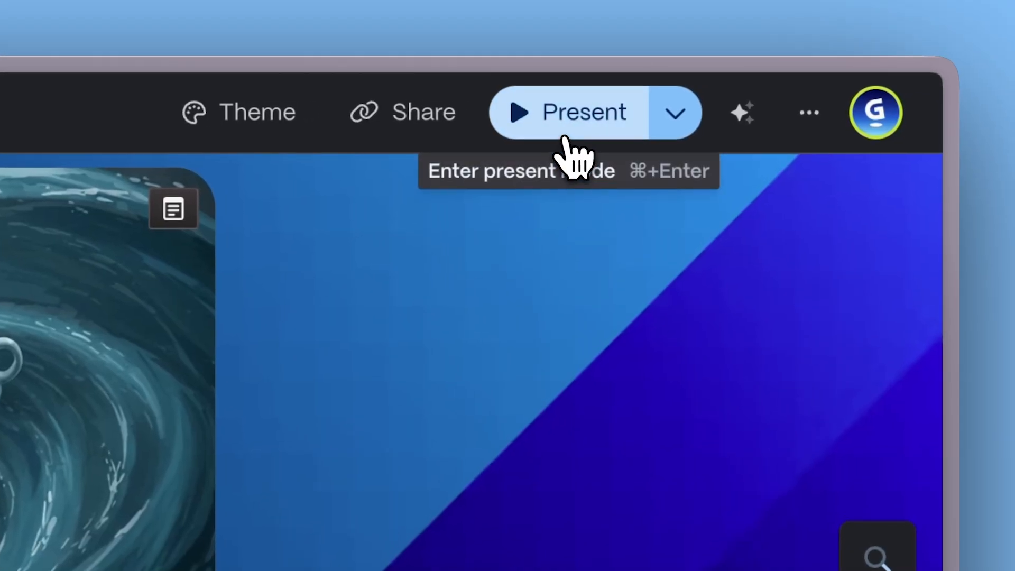
- In Share > Export, set a custom export range of cards 1-7
{"action": "left_click", "coordinate": [584, 112]}
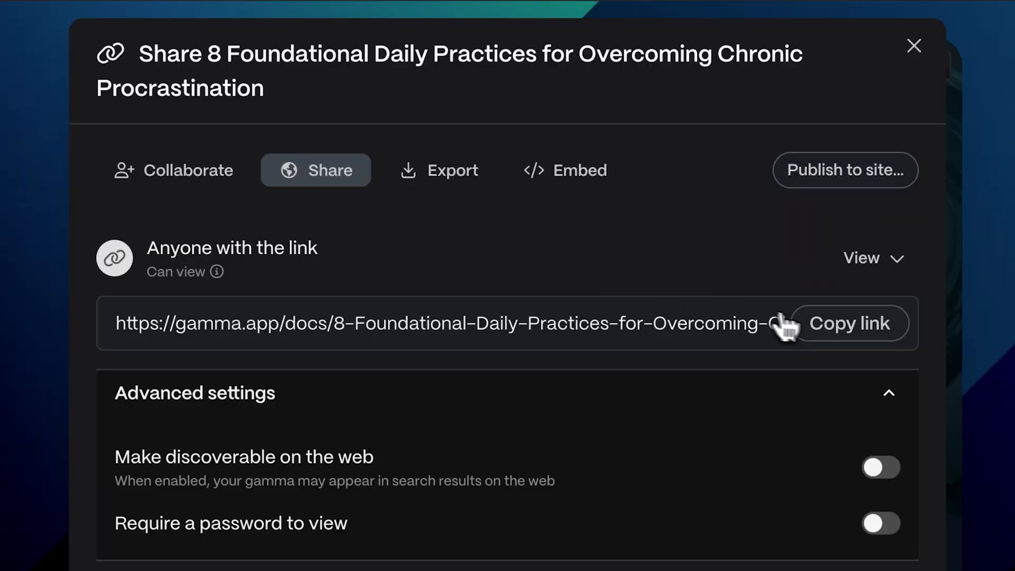
{"action": "left_click", "coordinate": [439, 170]}
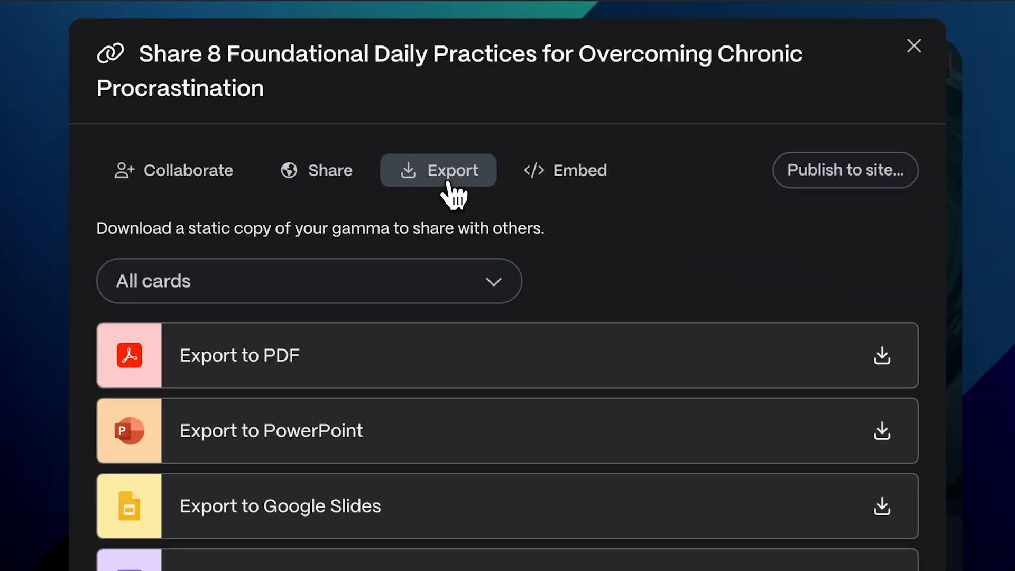
{"action": "scroll", "scroll_direction": "down", "scroll_amount": 3}
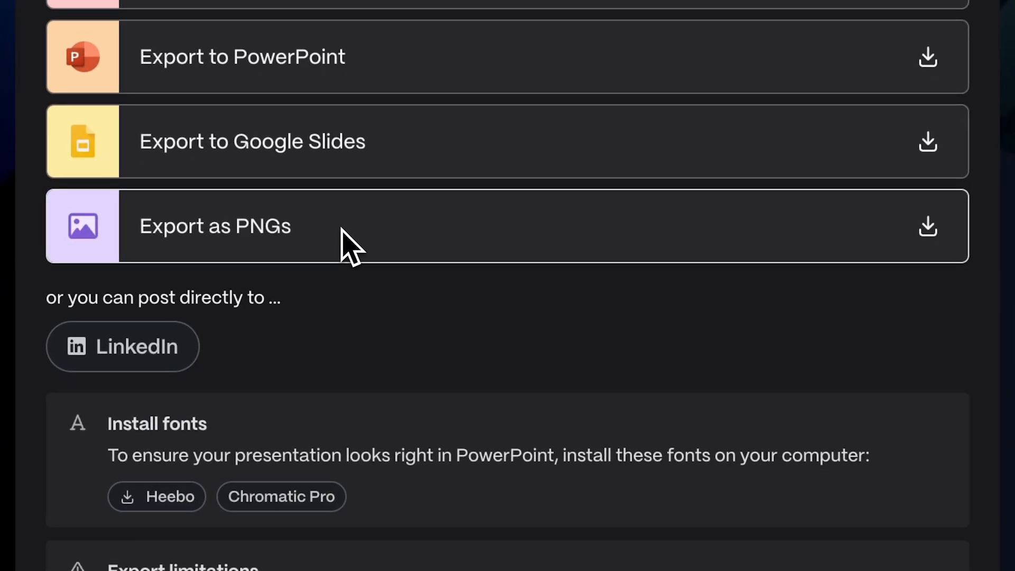
{"action": "left_click", "coordinate": [122, 345]}
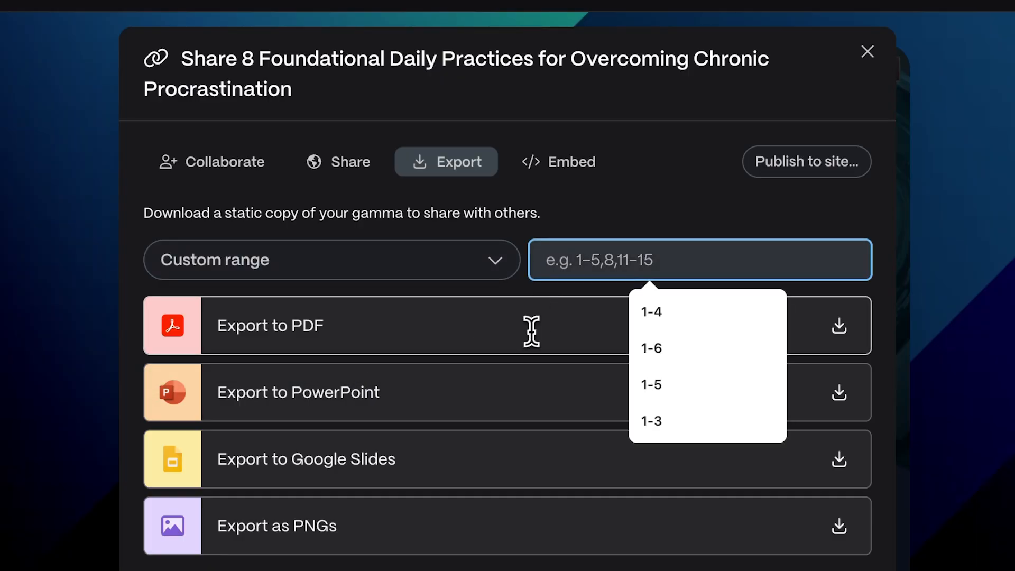
{"action": "type", "text": "1-7"}
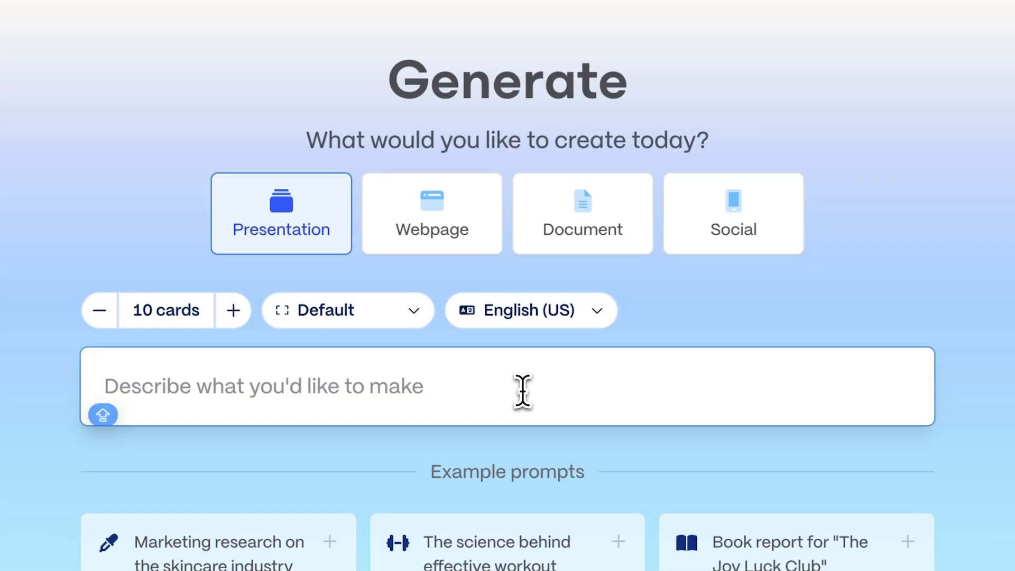
- Retype 'Daily Habits That Make a Difference' as the prompt and start Present mode
{"action": "type", "text": "Daily Habits That Make a Difference"}
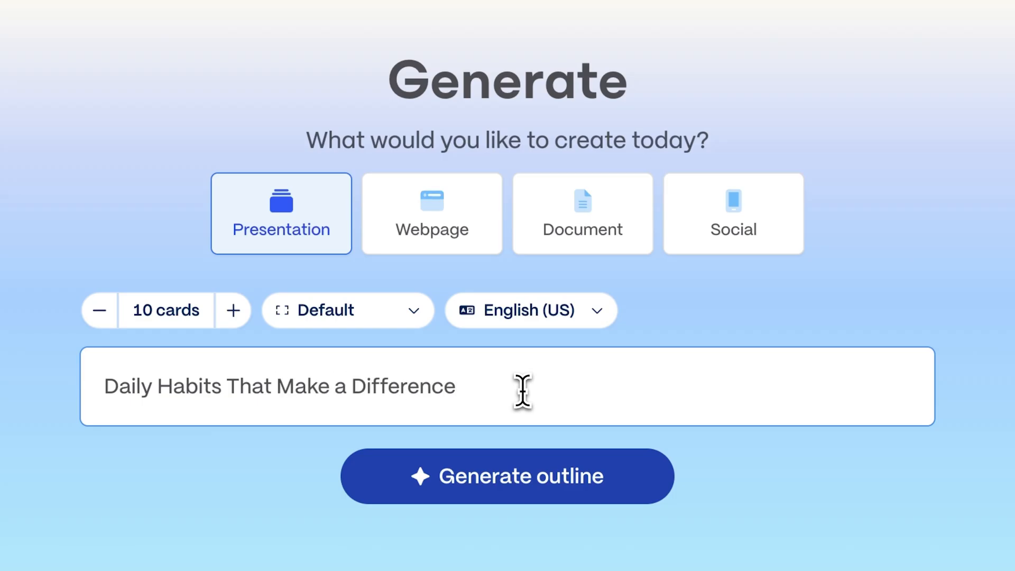
{"action": "left_click", "coordinate": [507, 477]}
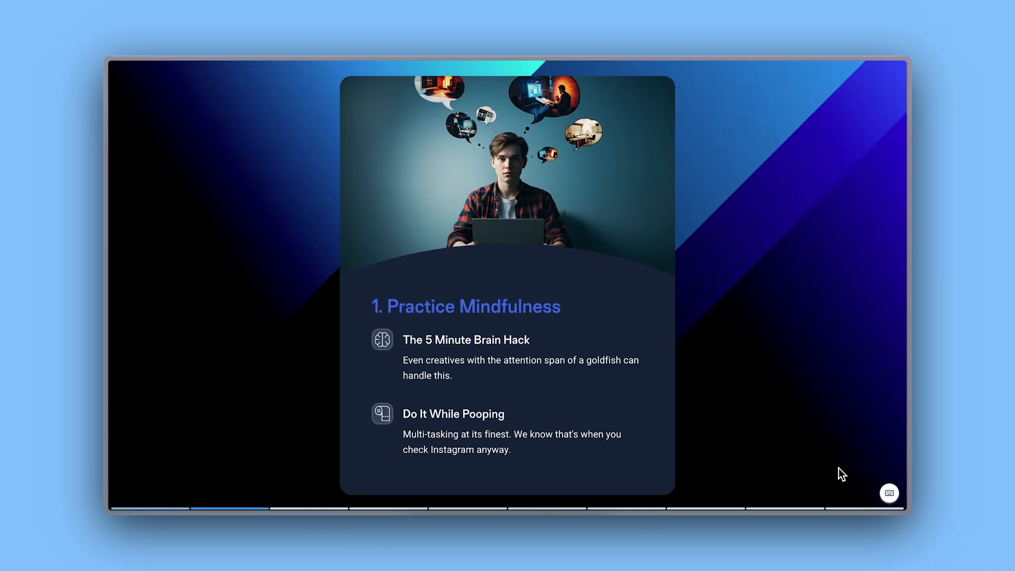